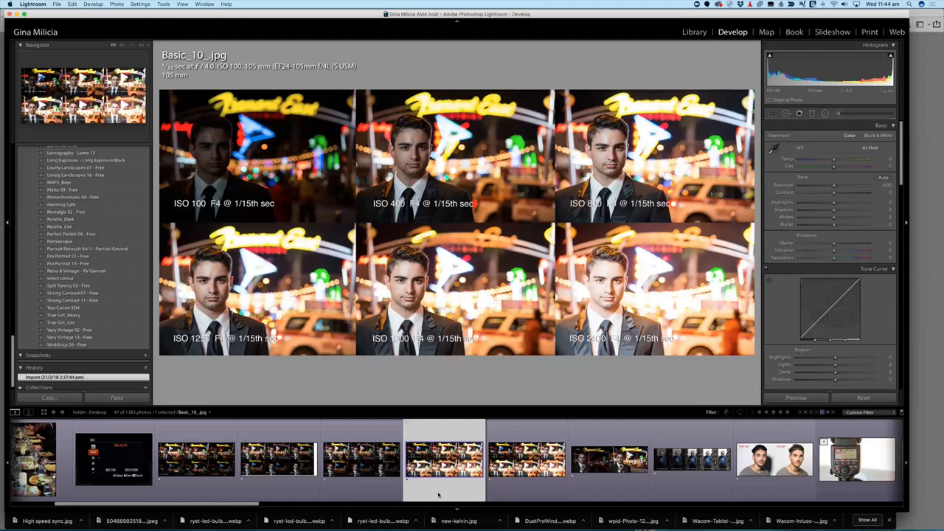
pyautogui.moveTo(306, 157)
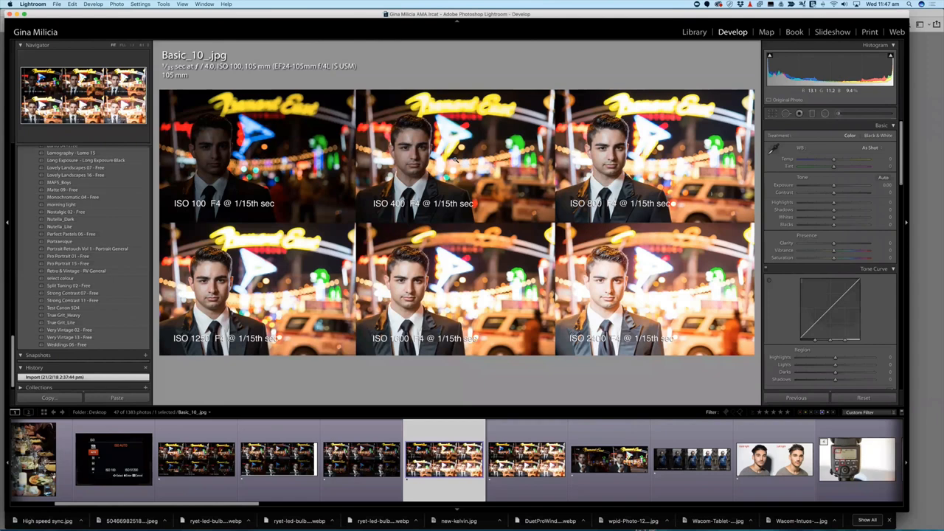
# - Move from the F8 suited-man comparison to the F5.6 bearded-man shutter-speed comparison
pyautogui.click(527, 459)
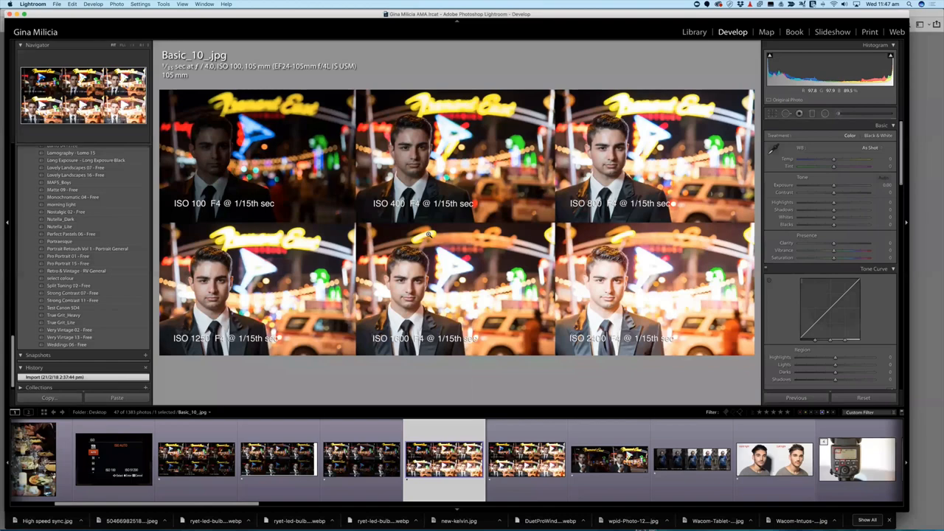
pyautogui.click(362, 458)
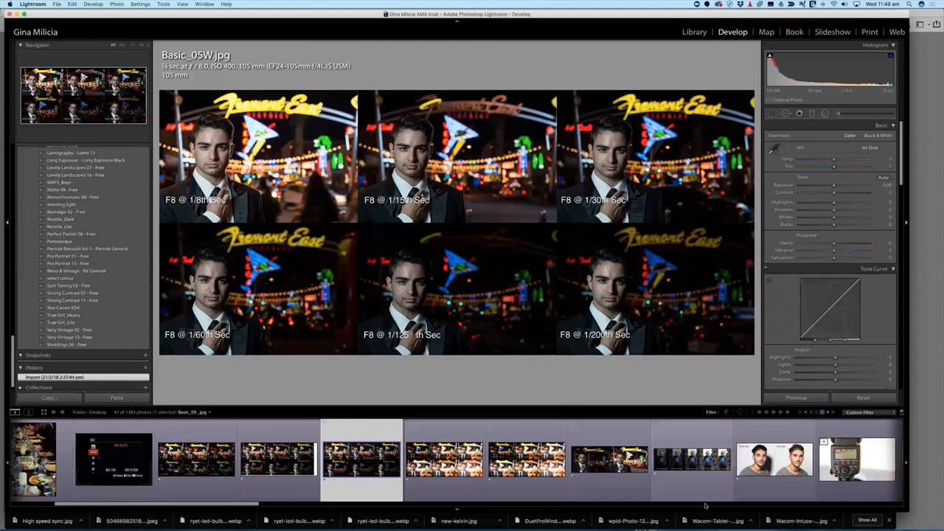
pyautogui.click(693, 459)
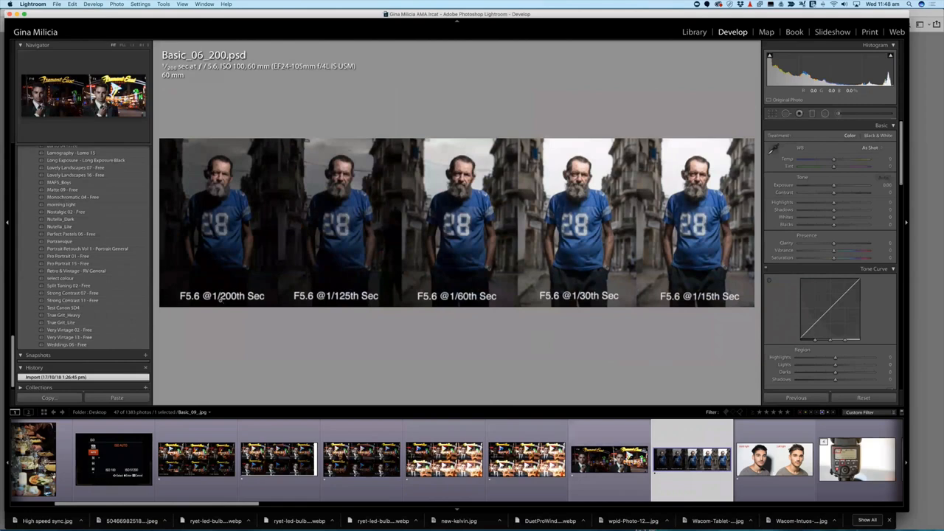
# - Reopen Basic_05W, the six-panel F8 shutter-speed comparison of the suited man
pyautogui.click(884, 177)
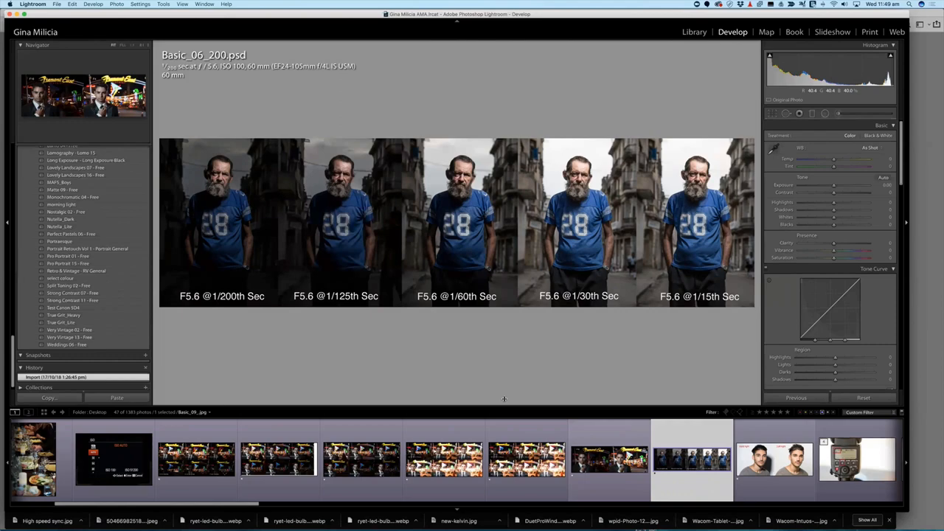
pyautogui.click(362, 459)
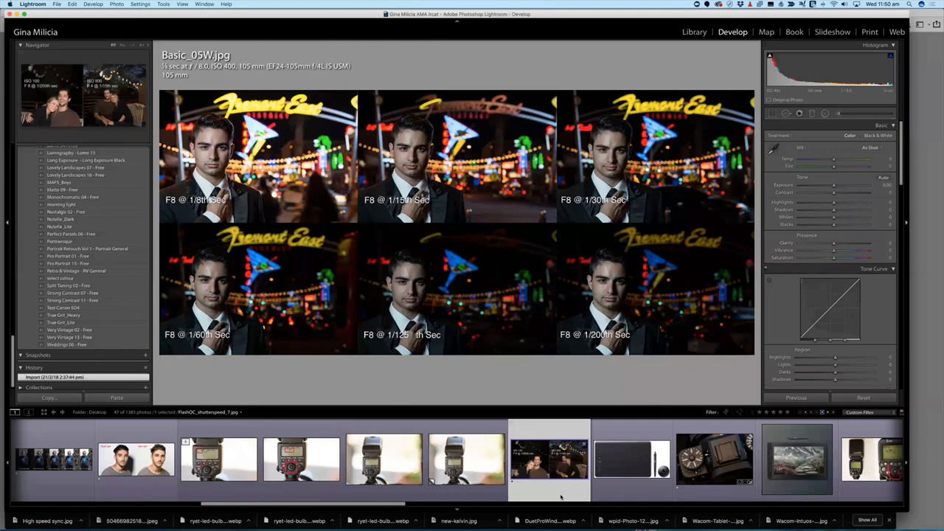
# - Display FlashOC_shutterspeed_7, the couple comparison at ISO 100 F8 versus ISO 800 F4
pyautogui.click(550, 458)
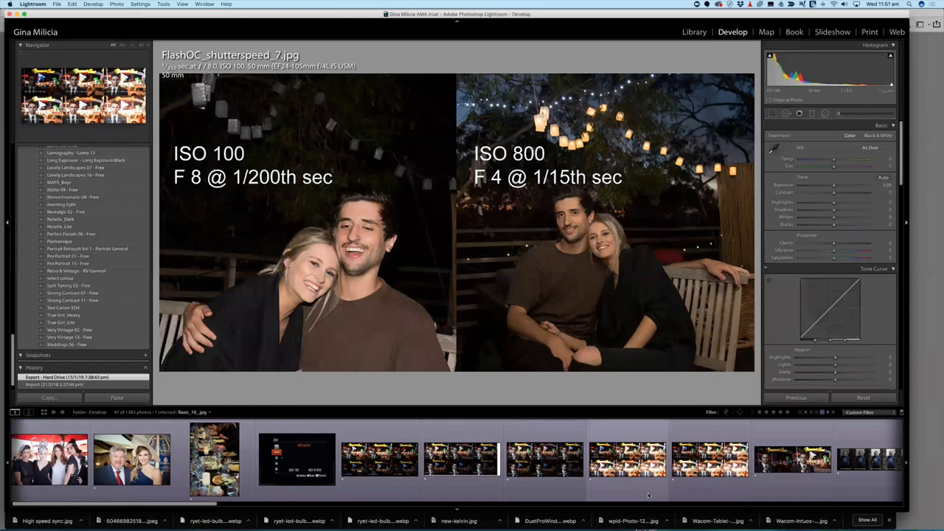
# - Show the Auto-ISO camera dial photo, then browse nearby images toward the online event gallery
pyautogui.click(514, 459)
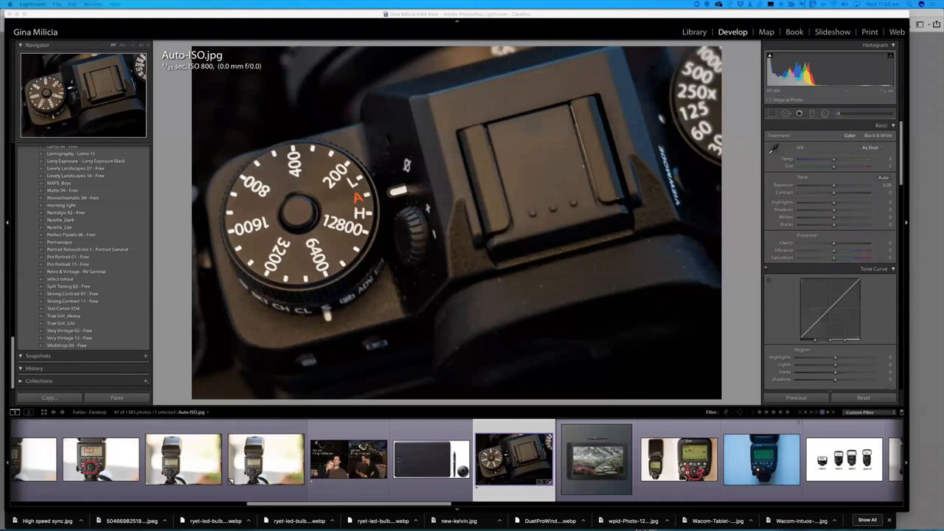
pyautogui.hscroll(3)
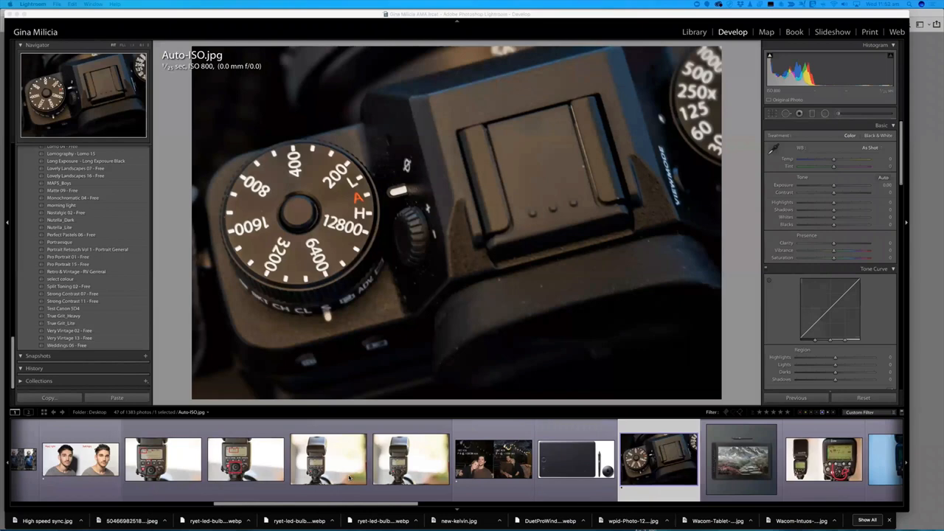
pyautogui.hscroll(3)
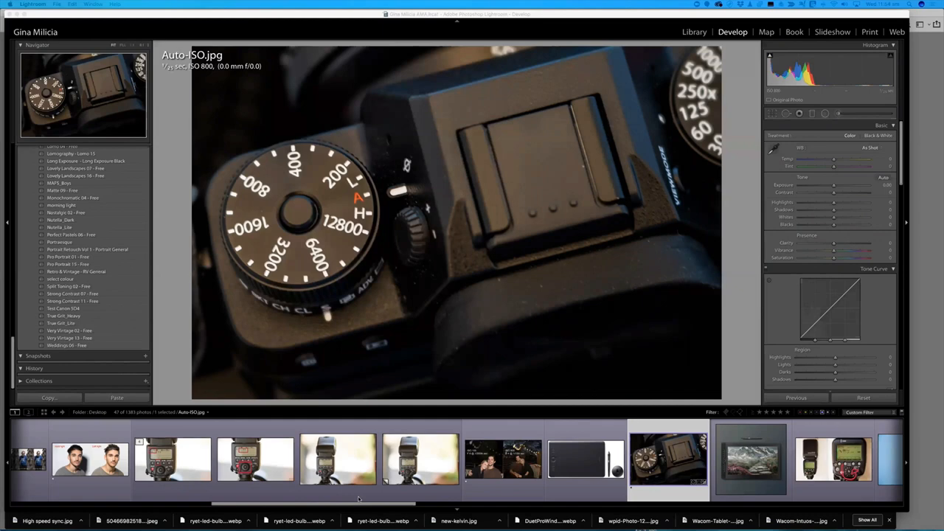
pyautogui.click(503, 459)
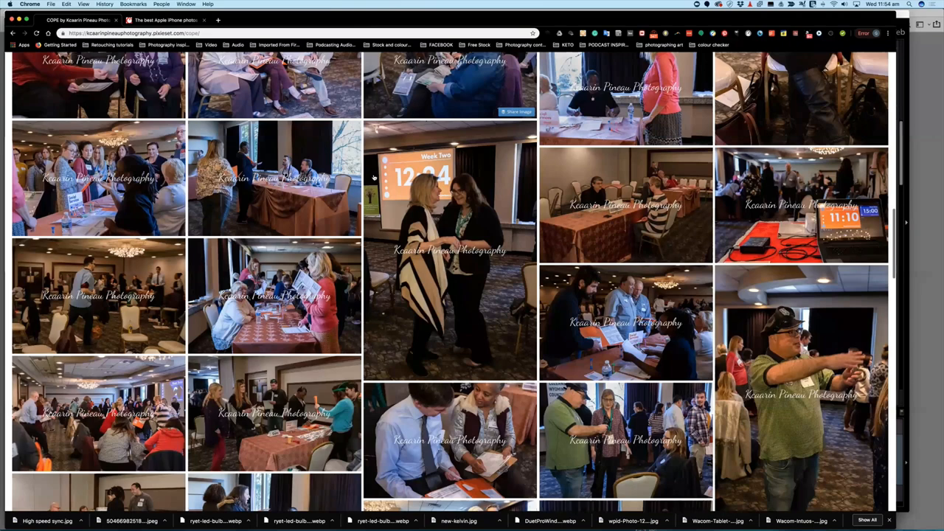
# - Scroll down through the conference event photography gallery in Chrome
pyautogui.scroll(-3)
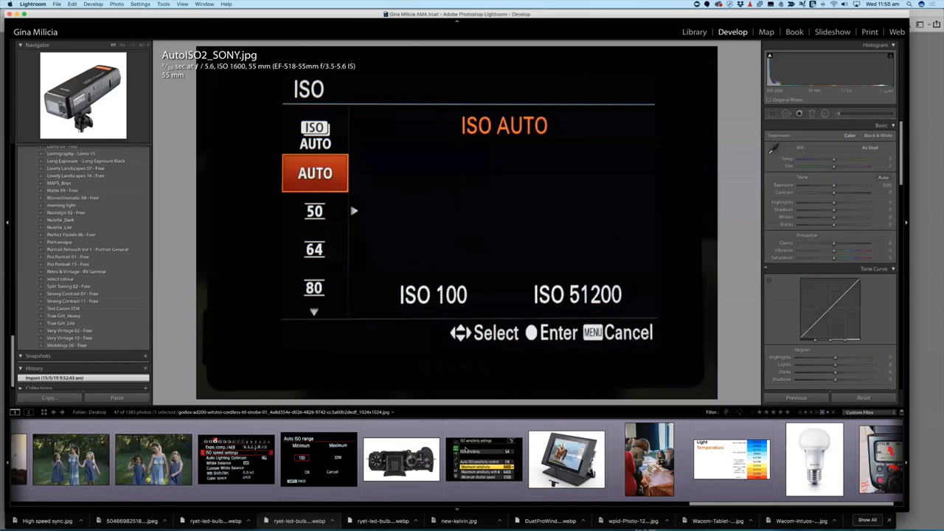
# - Show the speedlight-14 ISO comparison, then speedlight-10 with the ETTL readout and MODE button boxed
pyautogui.click(470, 459)
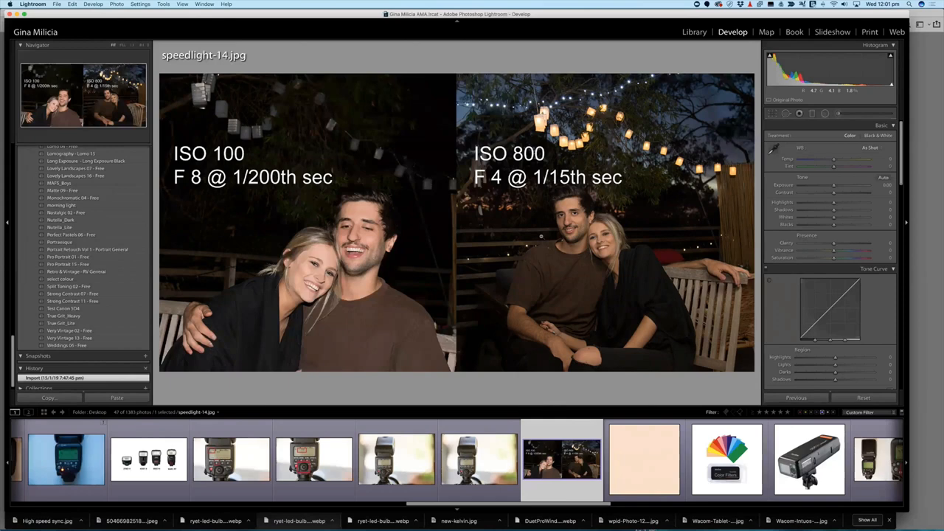
pyautogui.click(231, 459)
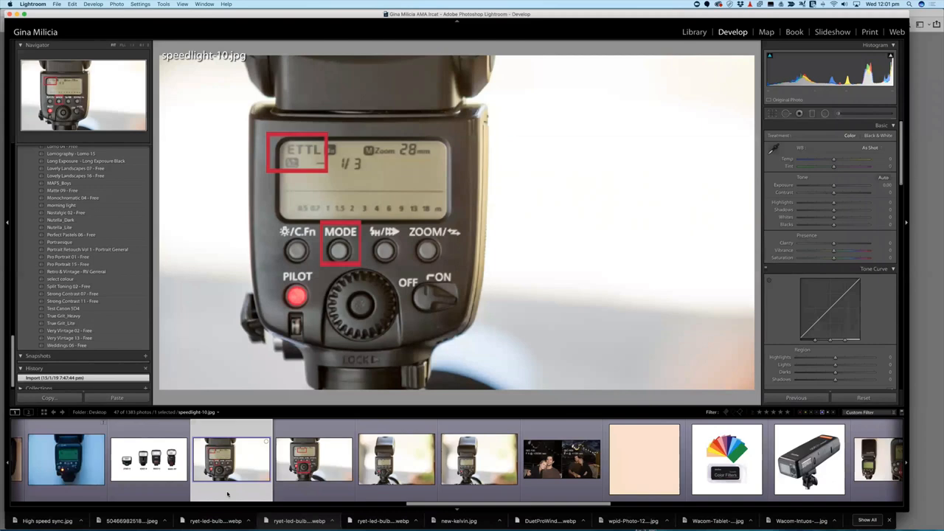
pyautogui.moveTo(233, 494)
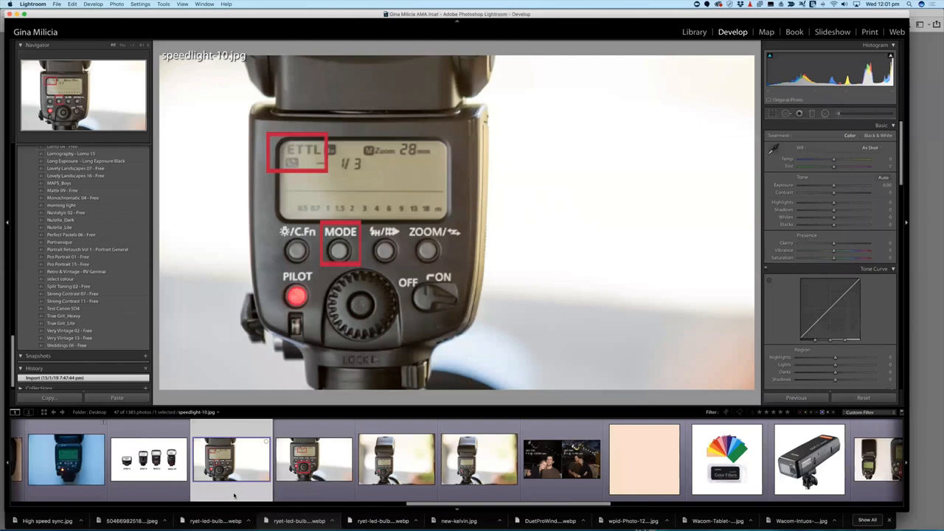
pyautogui.moveTo(307, 157)
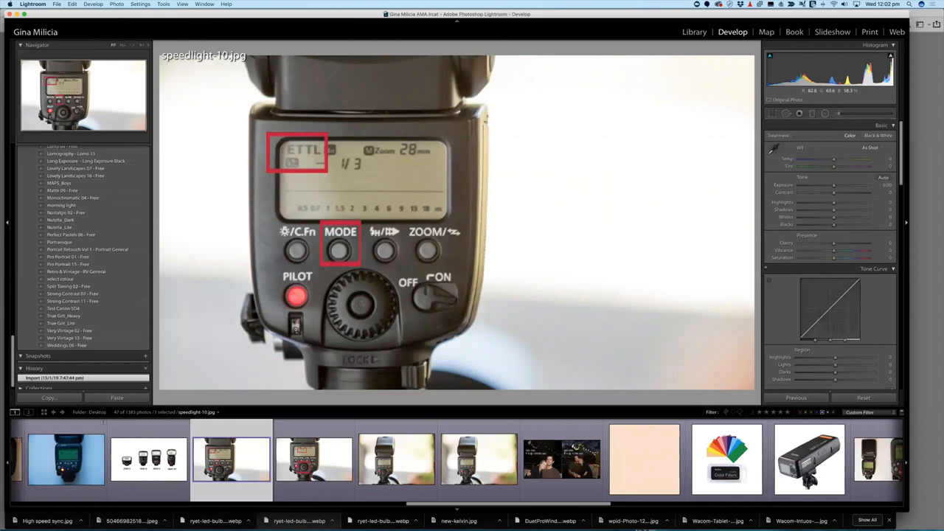
# - Show speedlight-11's boxed dial, glance at the ISO 100 vs 800 comparison, then return
pyautogui.click(313, 459)
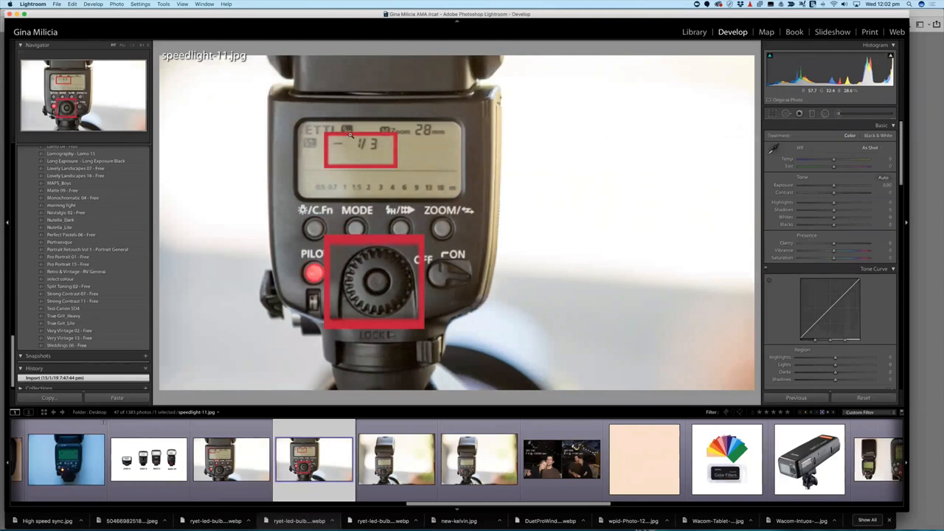
pyautogui.moveTo(382, 259)
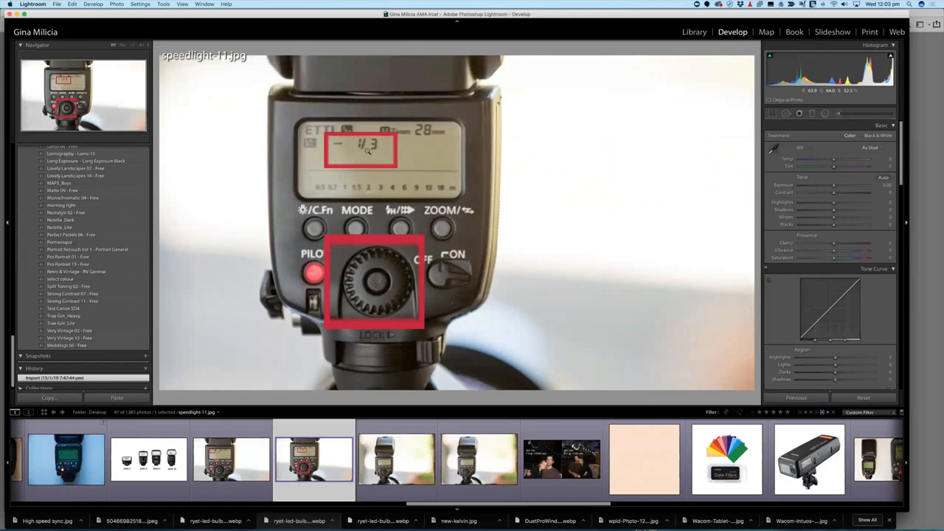
pyautogui.click(562, 458)
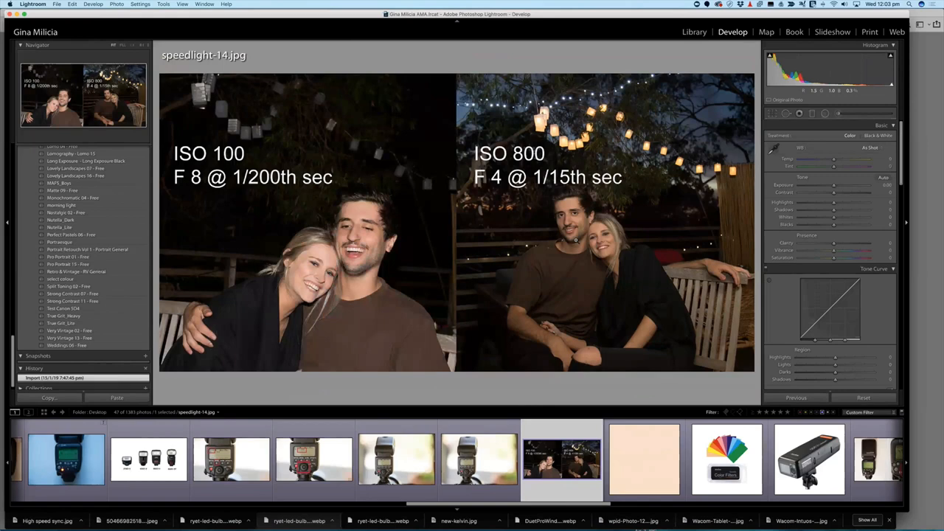
pyautogui.click(314, 459)
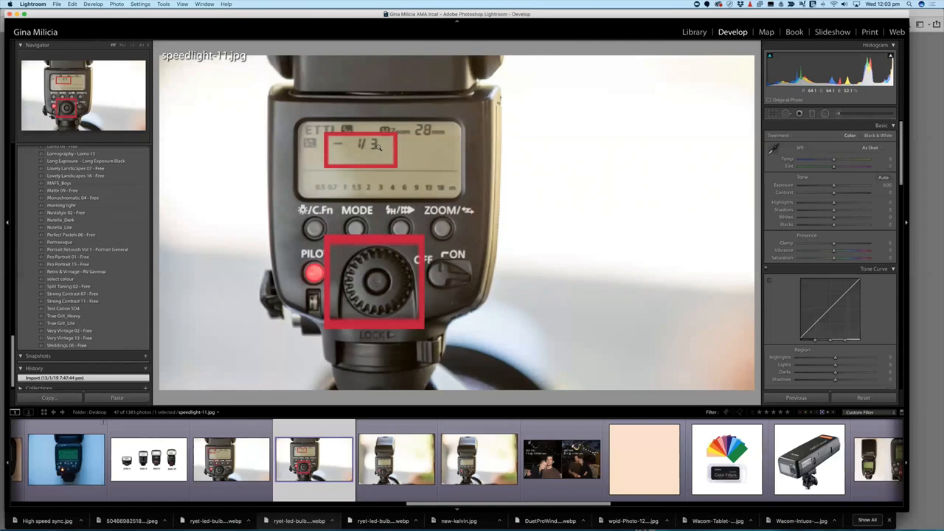